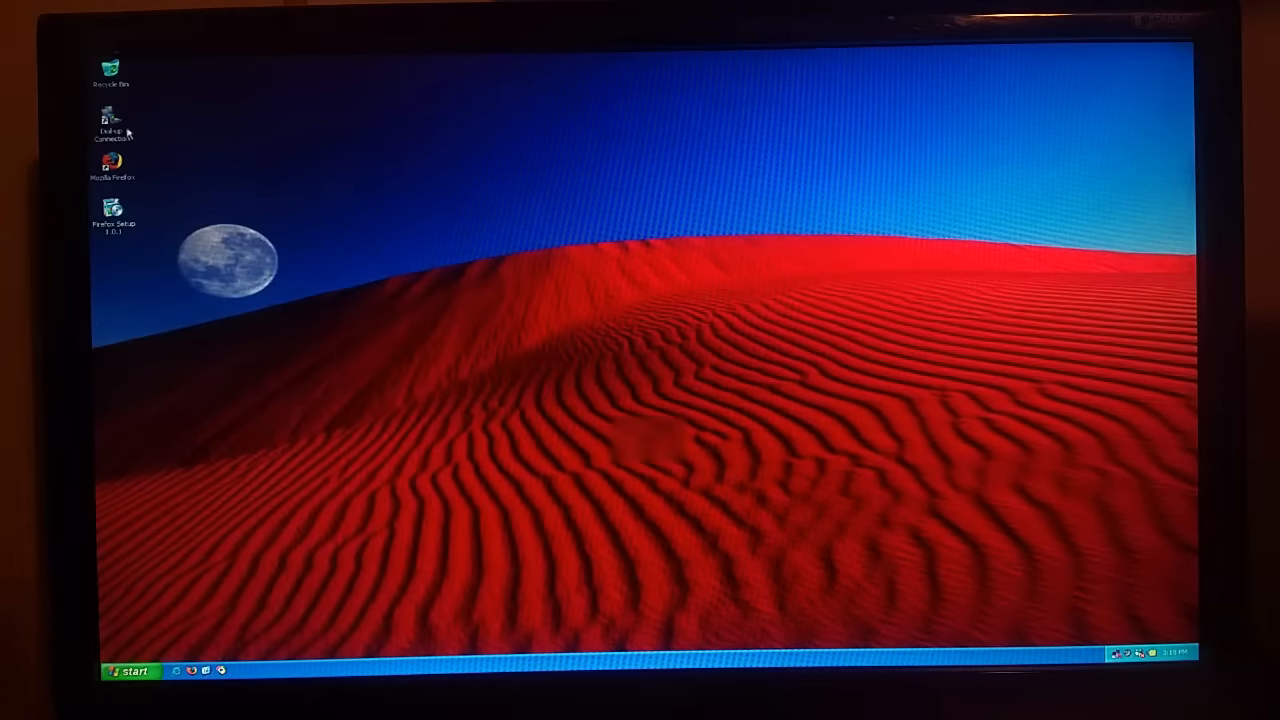
# Open the Dial-up Connection desktop icon to show its Connect dialog
pyautogui.doubleClick(107, 116)
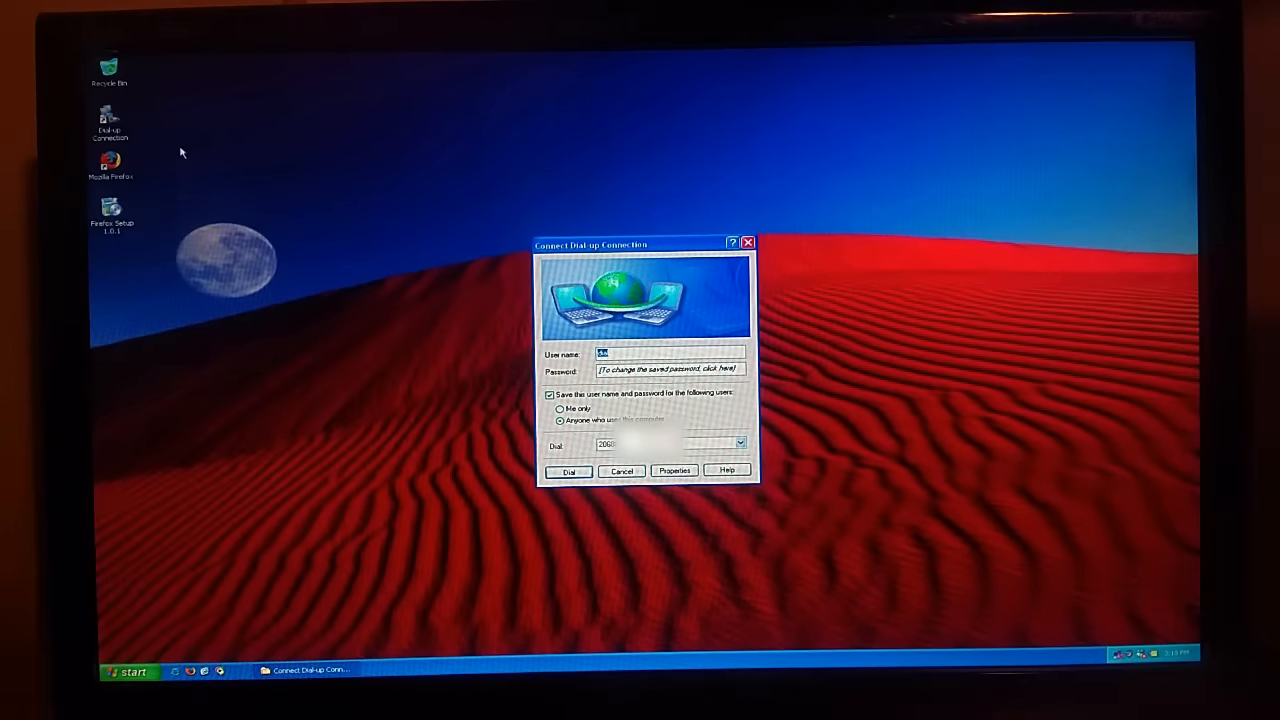
pyautogui.moveTo(363, 311)
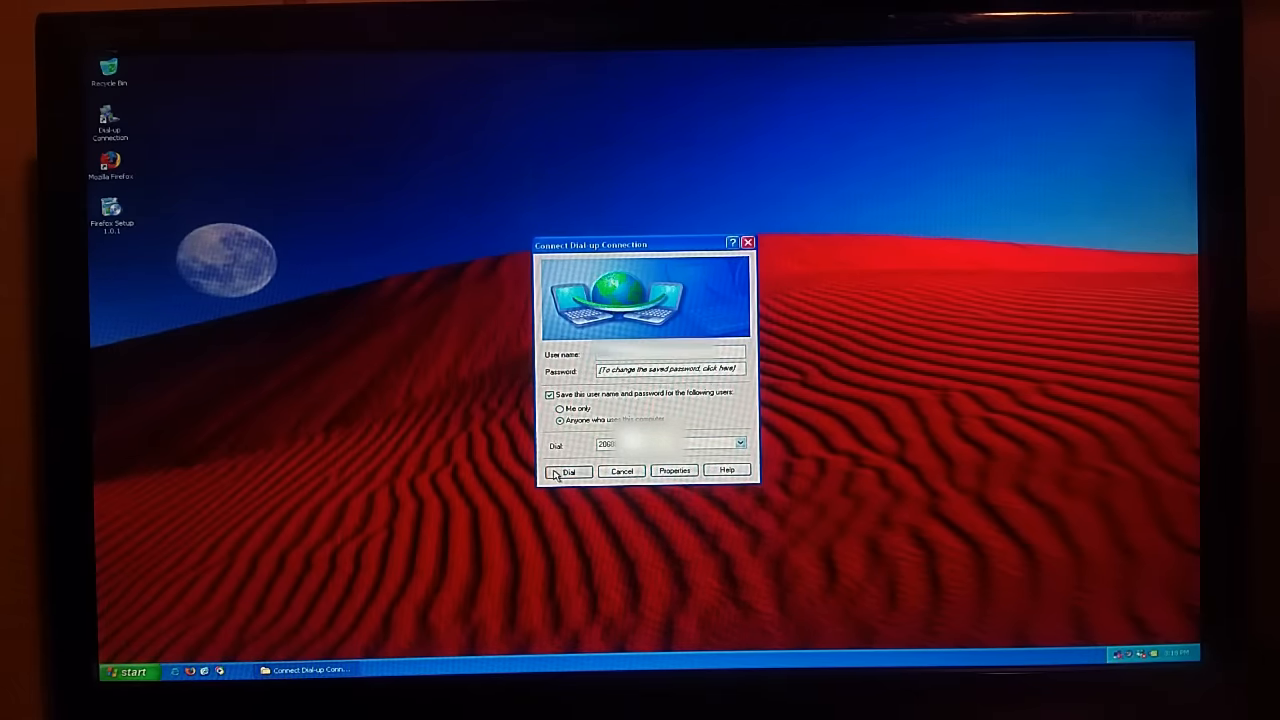
pyautogui.click(564, 470)
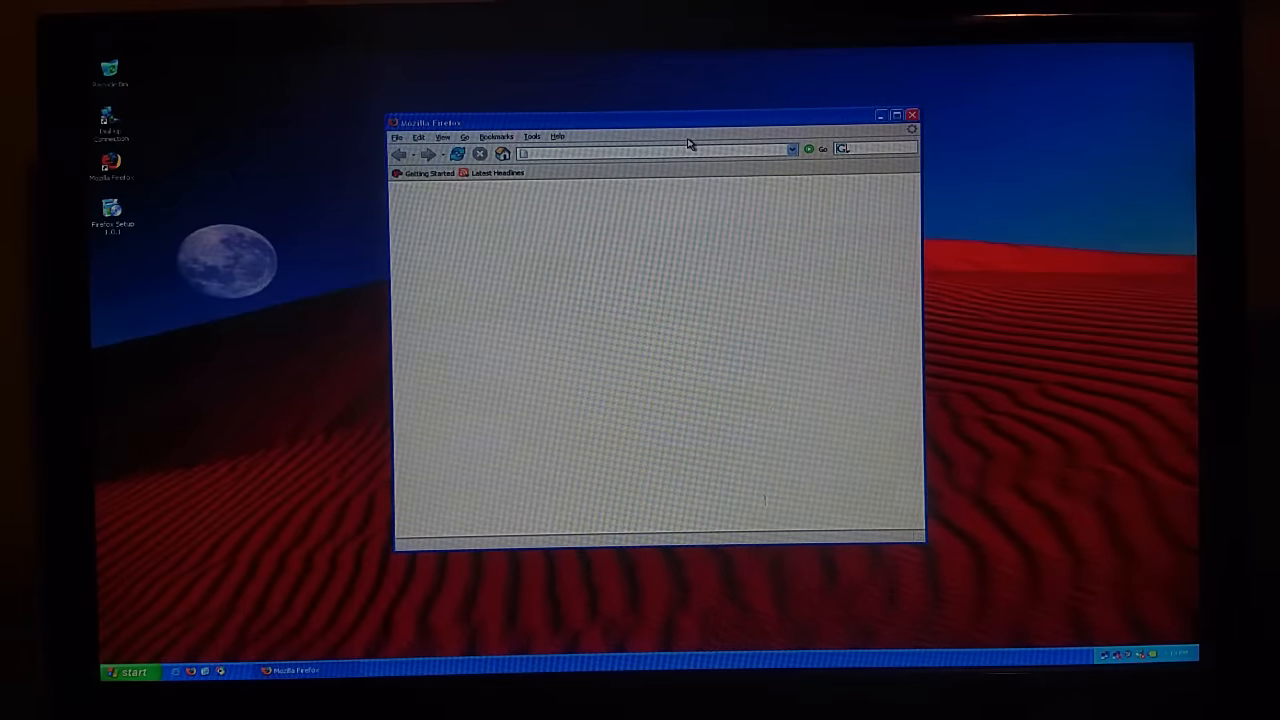
# Search FrogFind for 'dial up internet' and try loading wikipedia.org
pyautogui.write('frogfind.com/')
pyautogui.write('dial up inter')
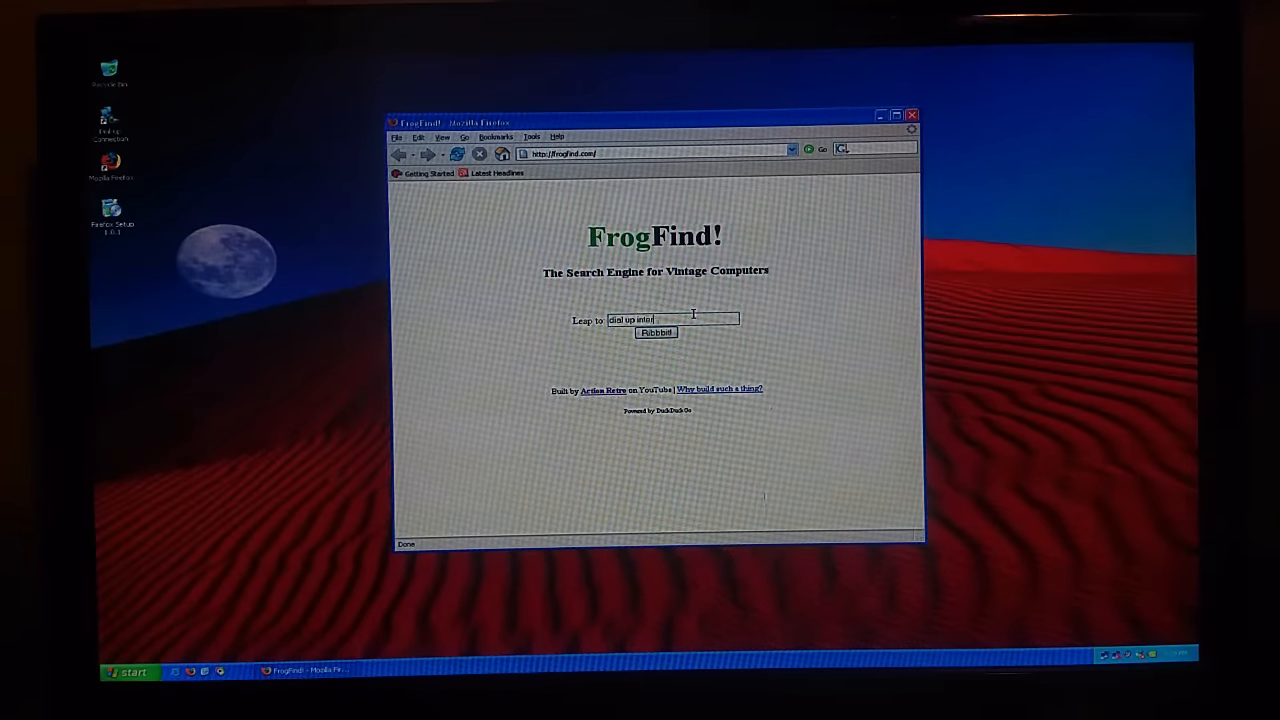
pyautogui.click(656, 332)
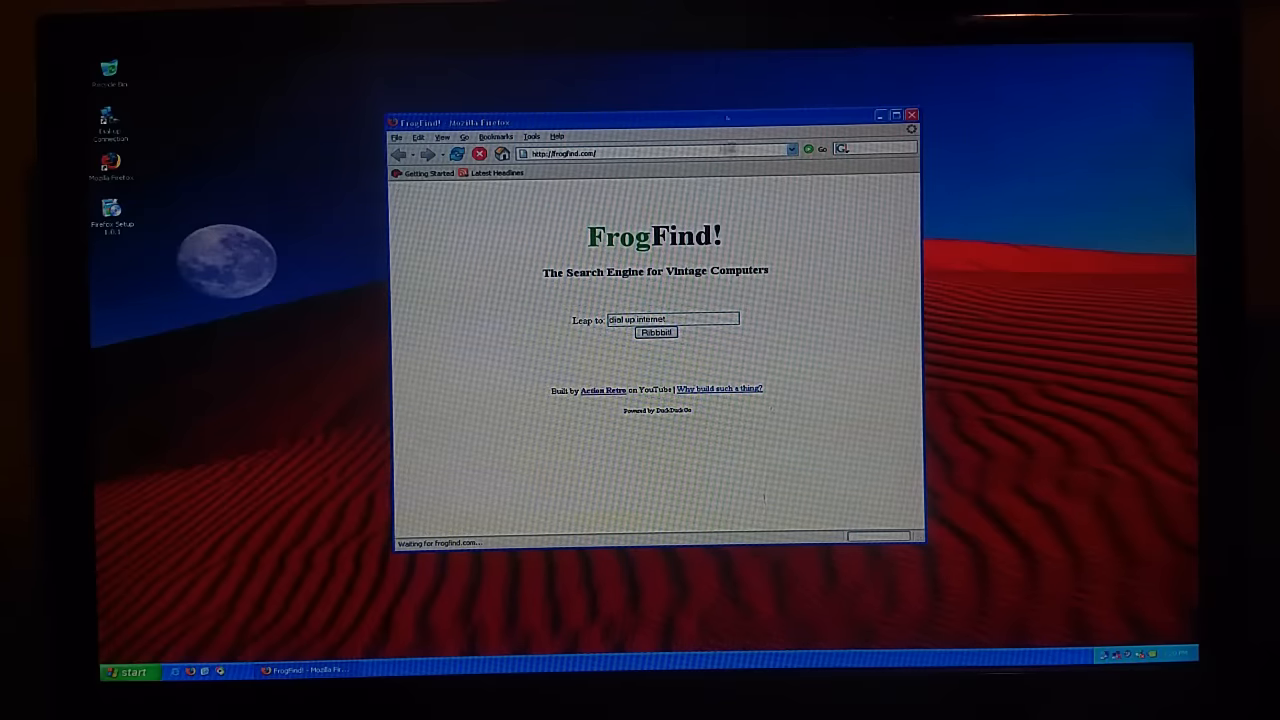
pyautogui.click(654, 331)
pyautogui.write('wikipedia.org')
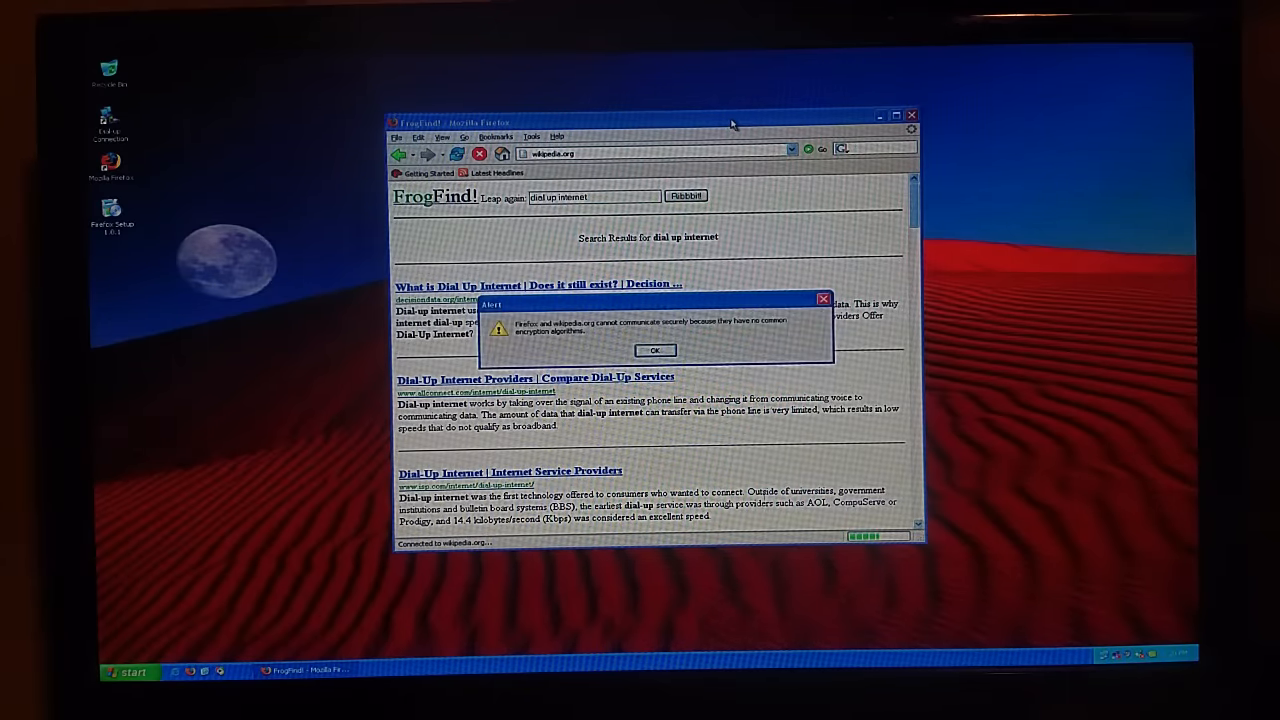
pyautogui.click(655, 350)
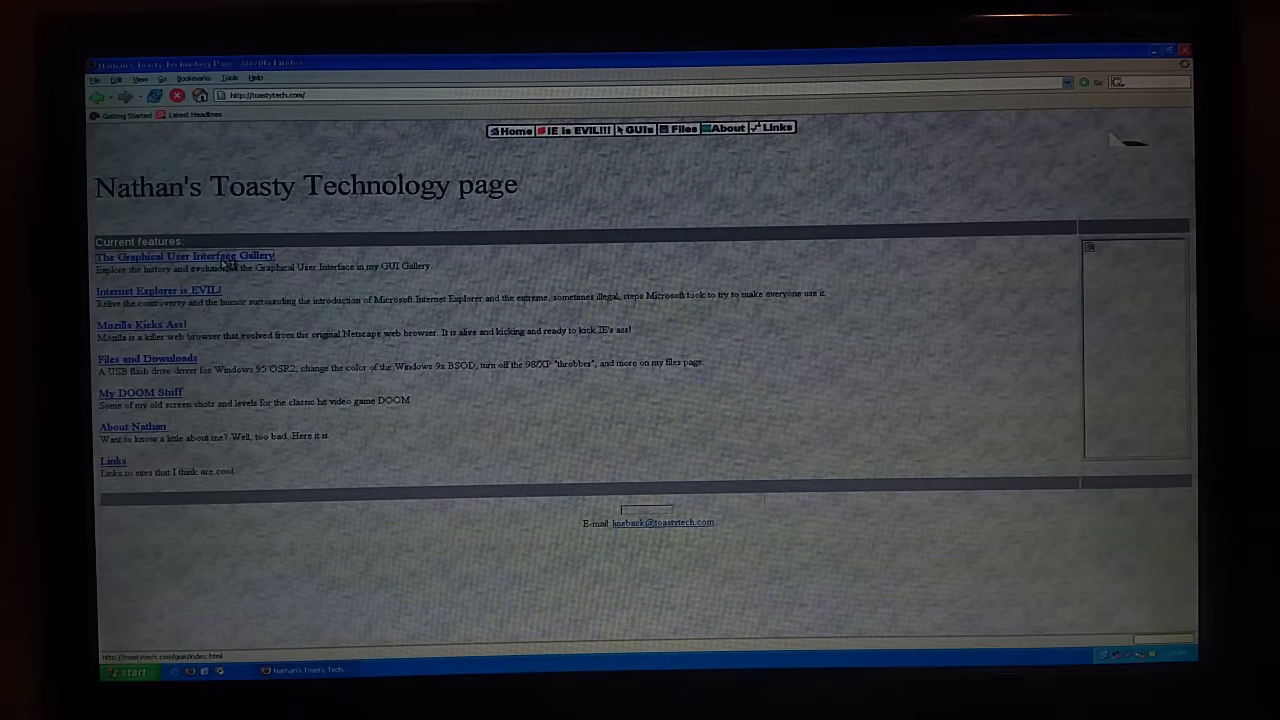
# Open The Graphical User Interface Gallery, then its Windows section
pyautogui.click(184, 256)
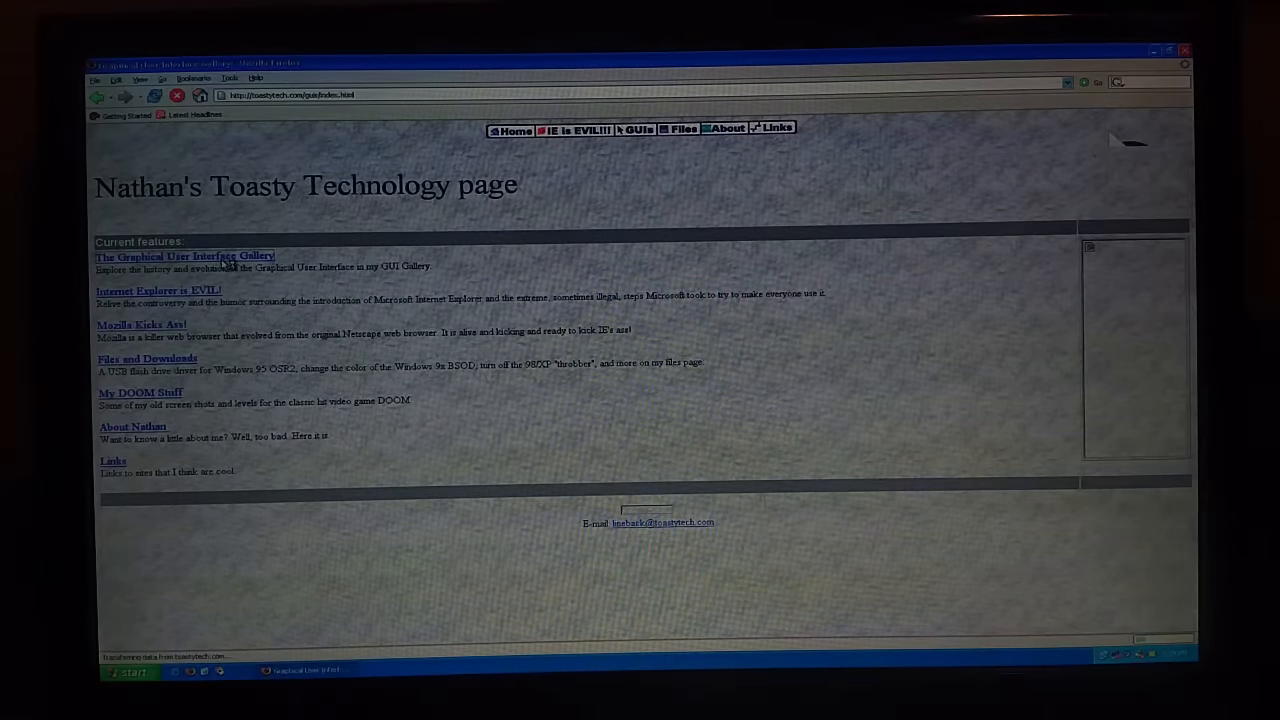
pyautogui.click(185, 256)
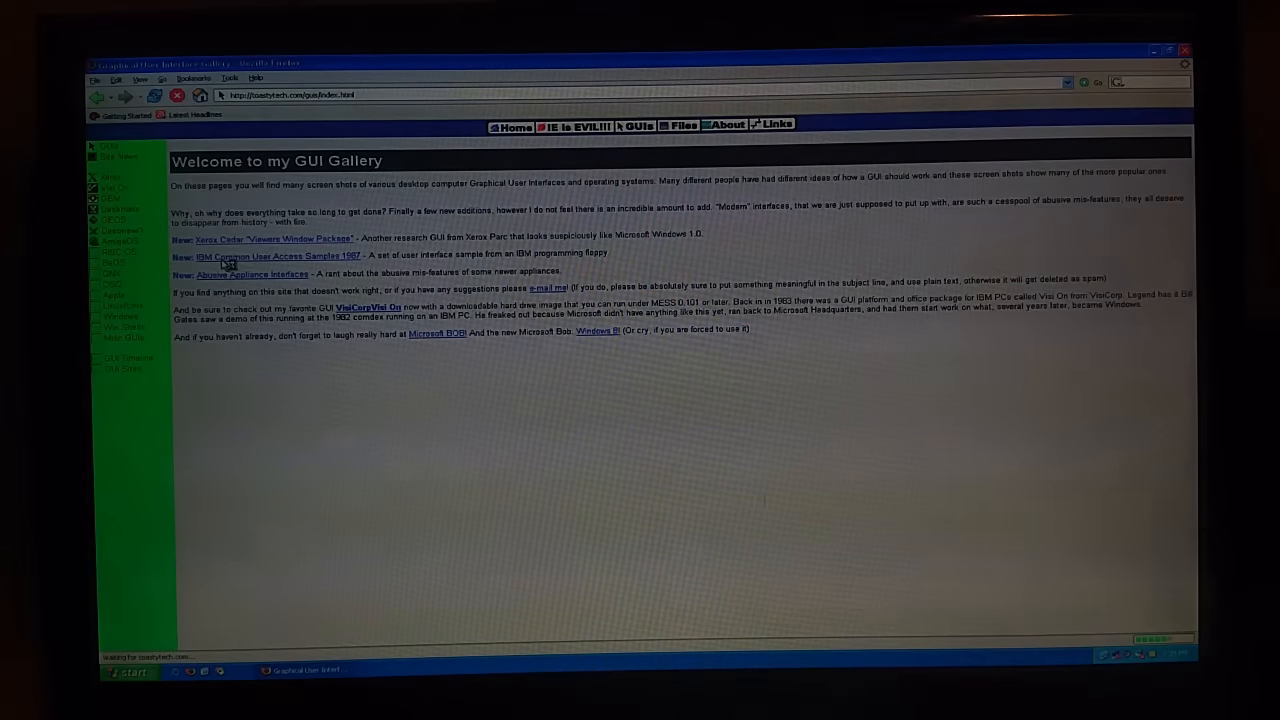
pyautogui.moveTo(228, 262)
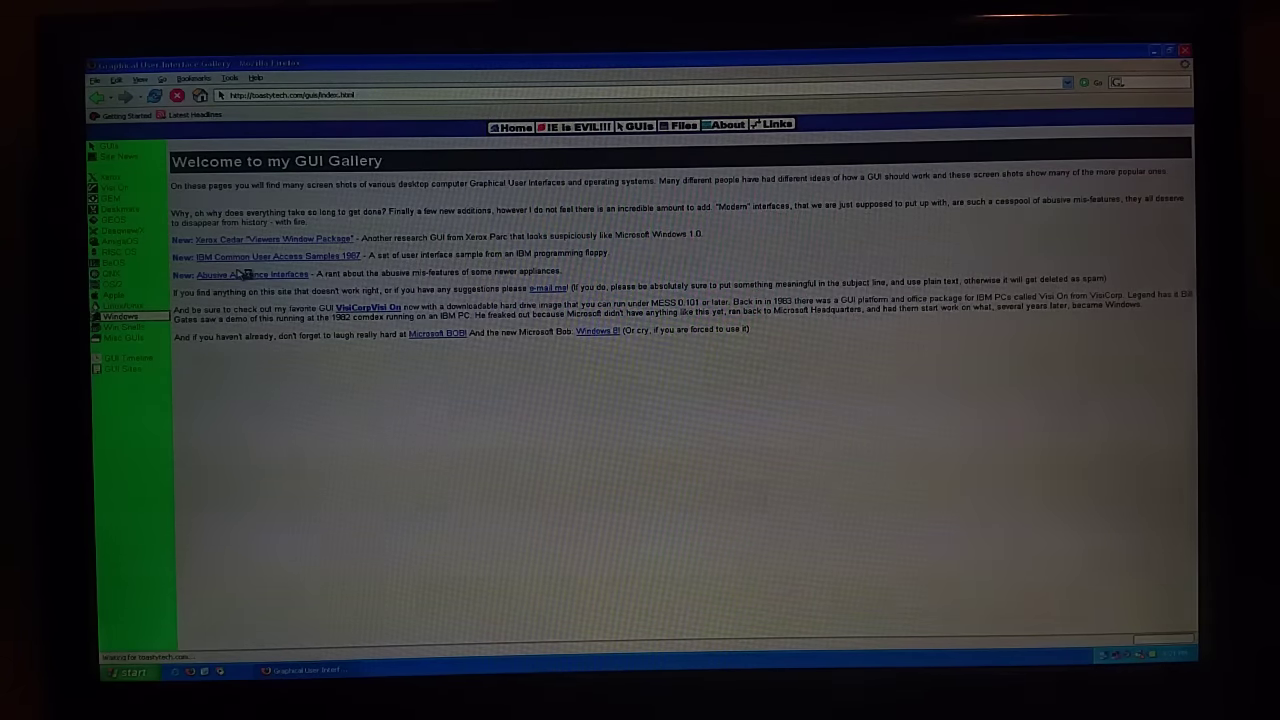
pyautogui.click(120, 316)
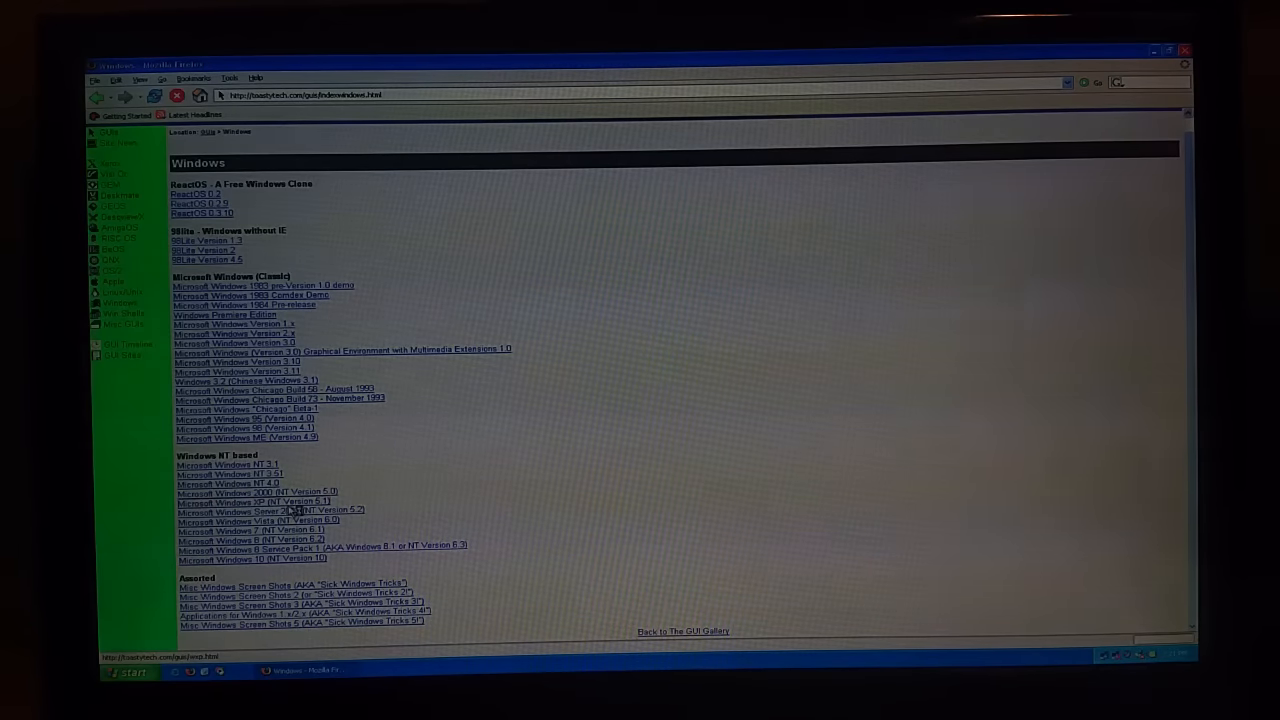
# View the Windows XP gallery page and a full-size screenshot, then close Firefox
pyautogui.click(218, 503)
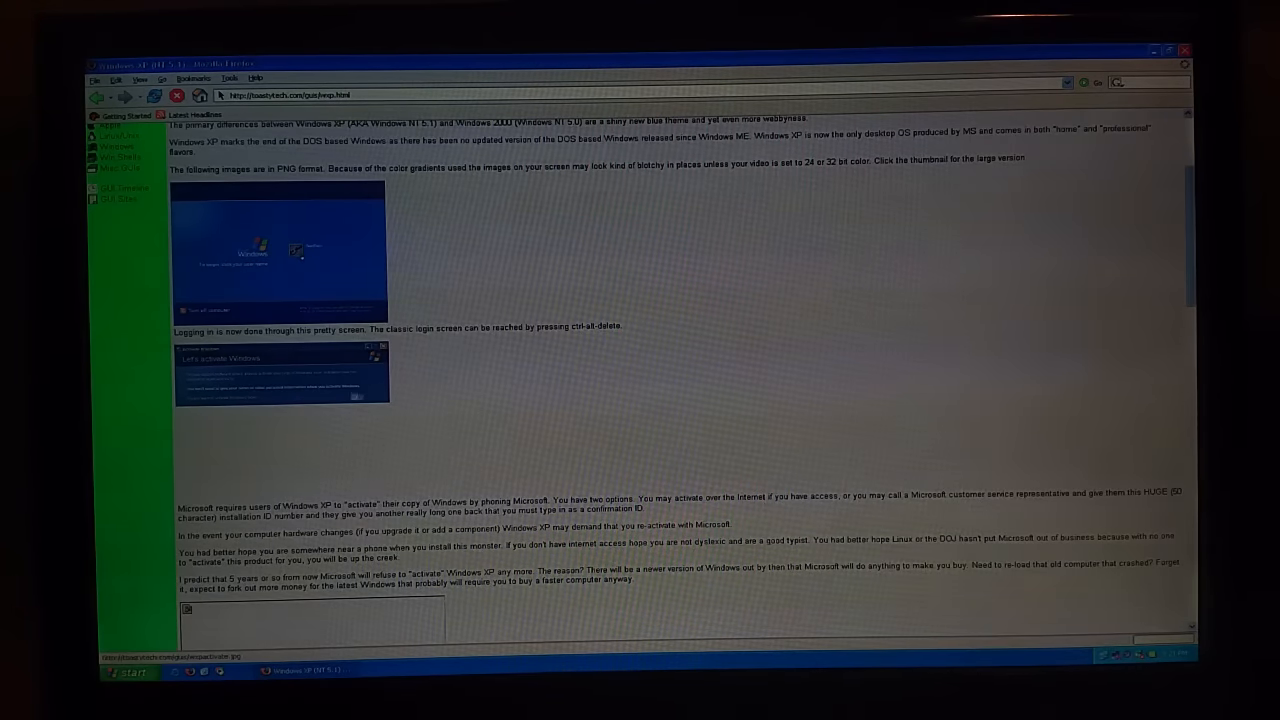
pyautogui.click(280, 385)
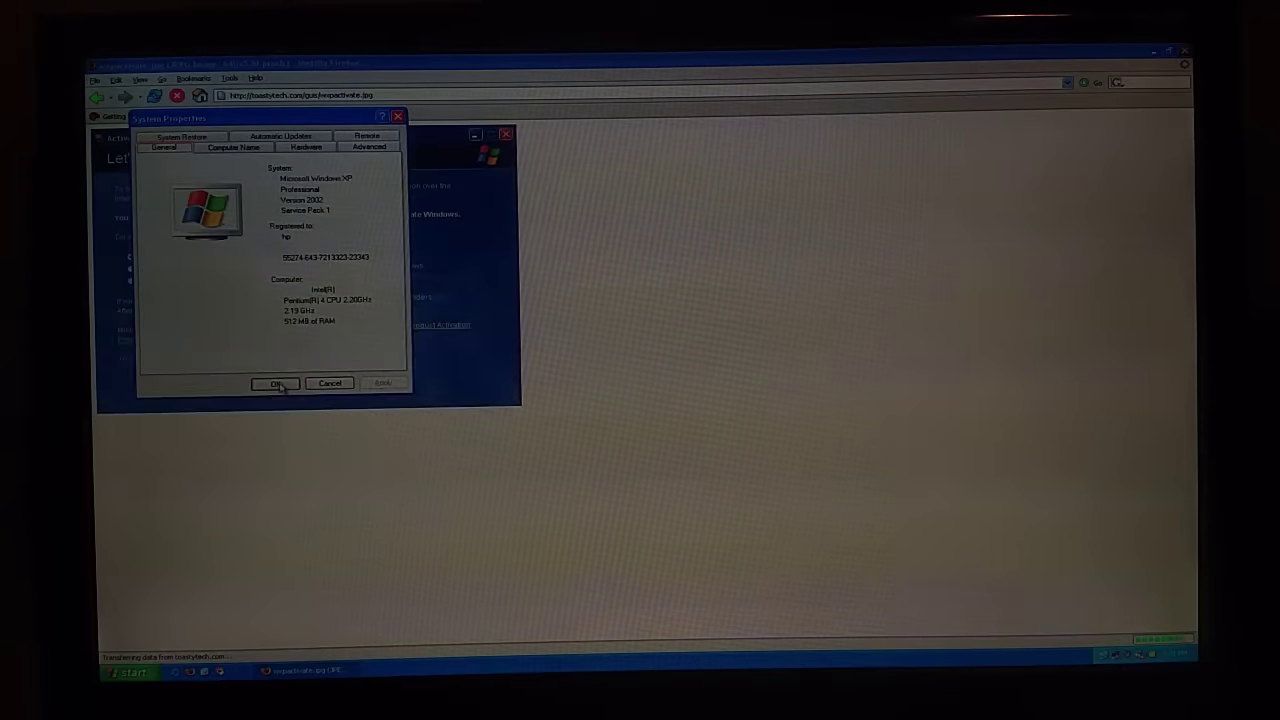
pyautogui.click(273, 383)
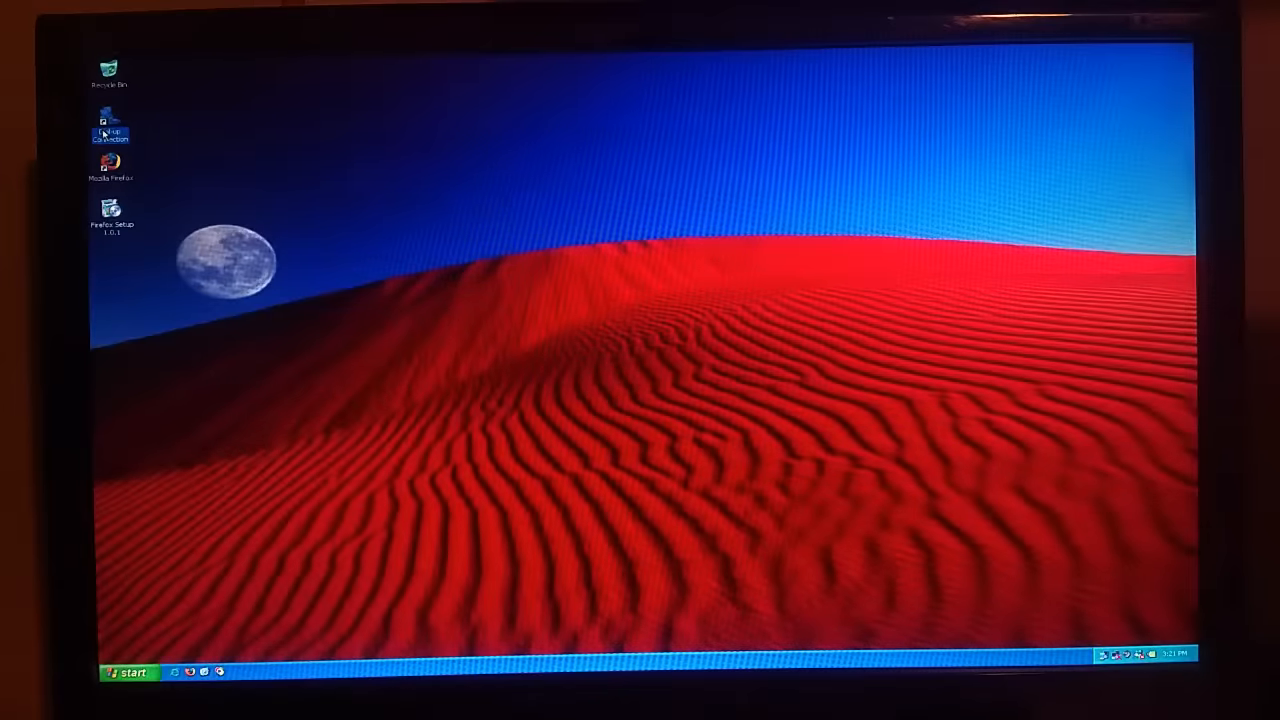
# Open Dial-up Connection on the XP desktop, then on the Vista laptop
pyautogui.doubleClick(108, 120)
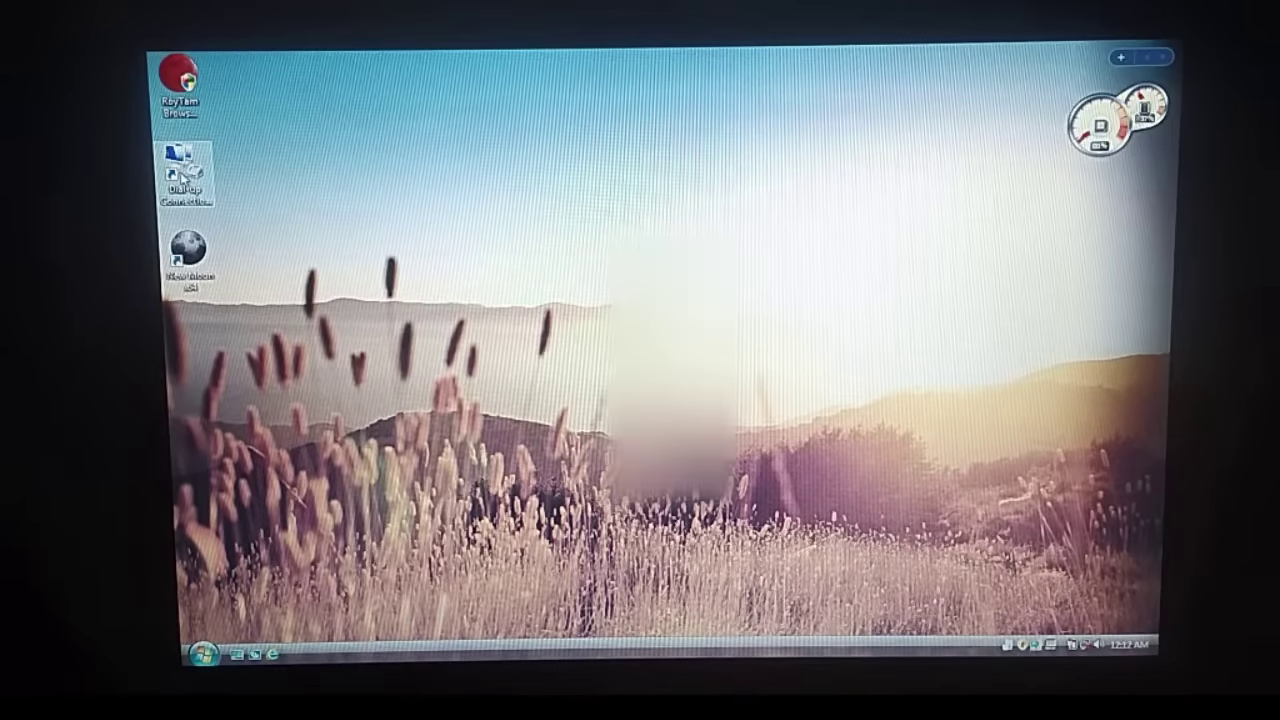
pyautogui.doubleClick(186, 163)
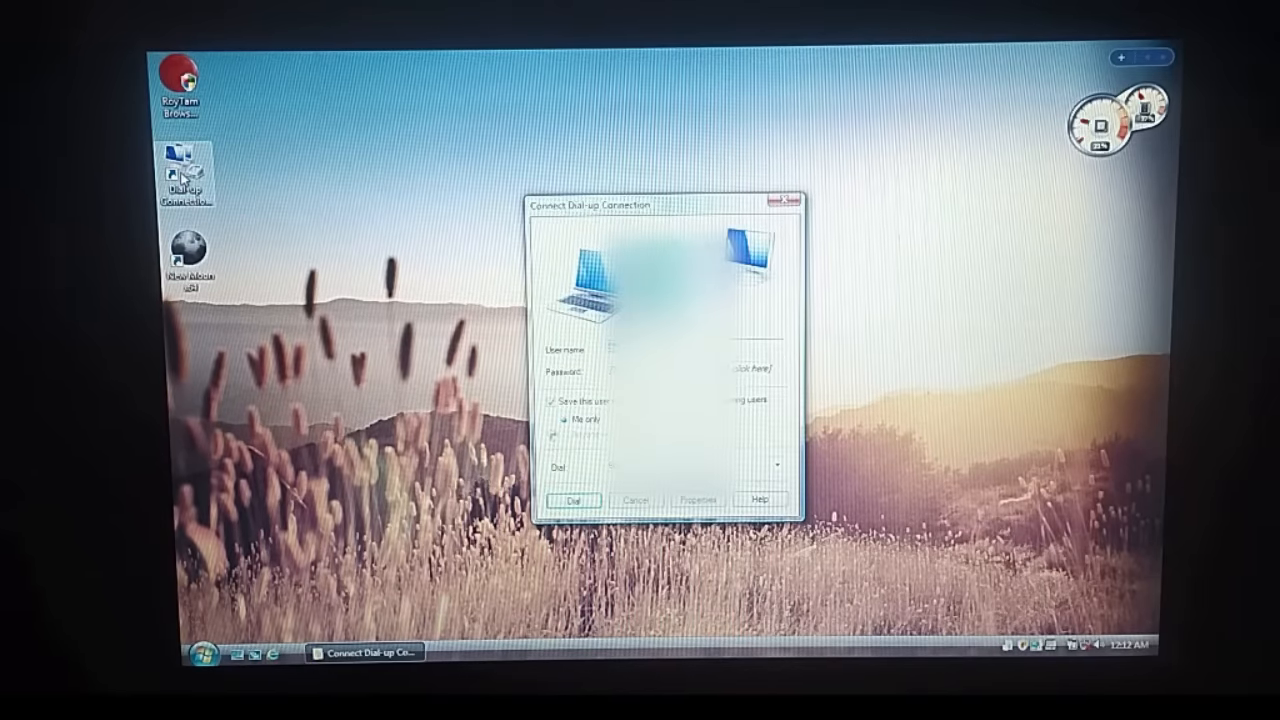
# Dial the Vista dial-up connection and launch the New Moon browser once connected
pyautogui.click(576, 499)
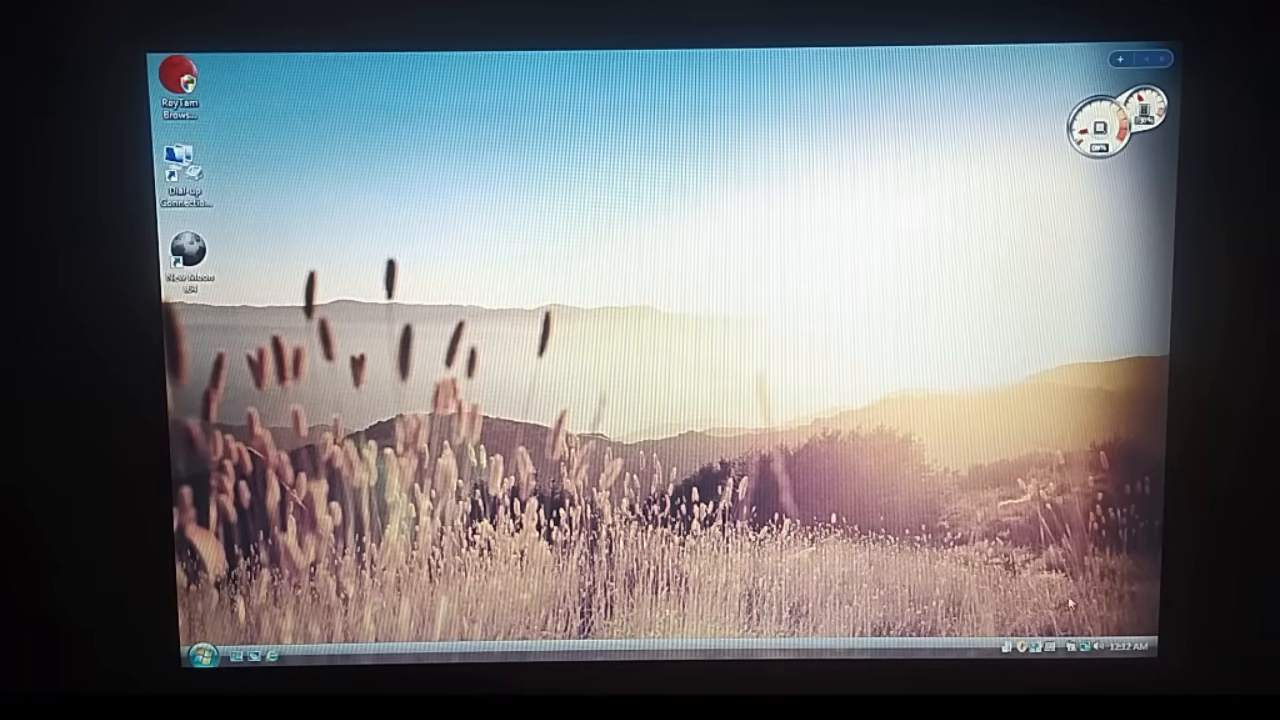
pyautogui.click(1072, 652)
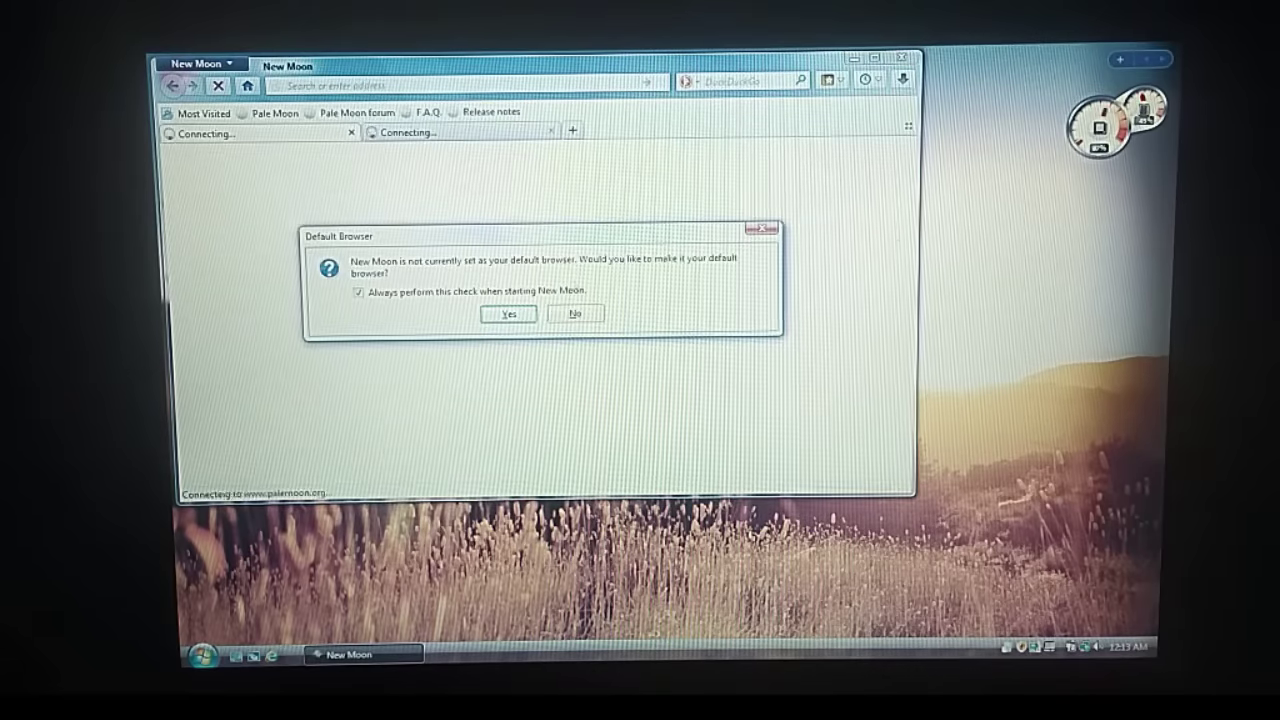
# Accept New Moon as default browser and close the extra Connecting tab
pyautogui.click(508, 313)
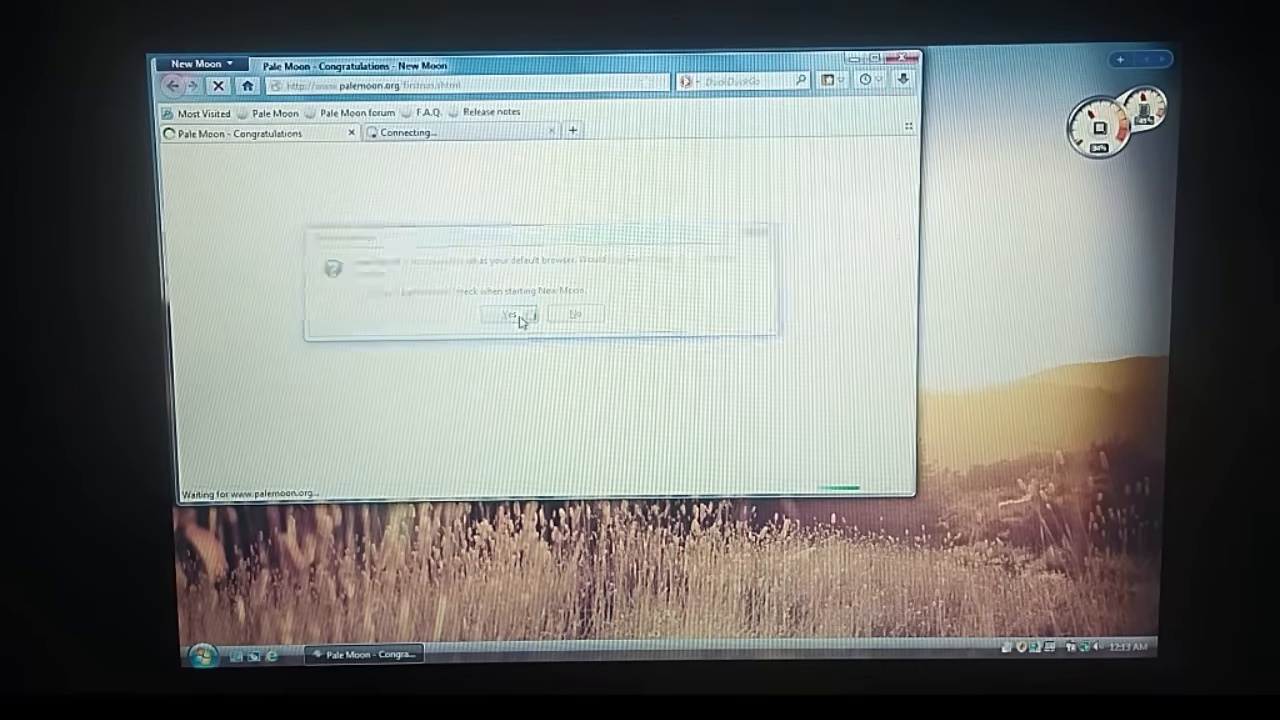
pyautogui.click(508, 314)
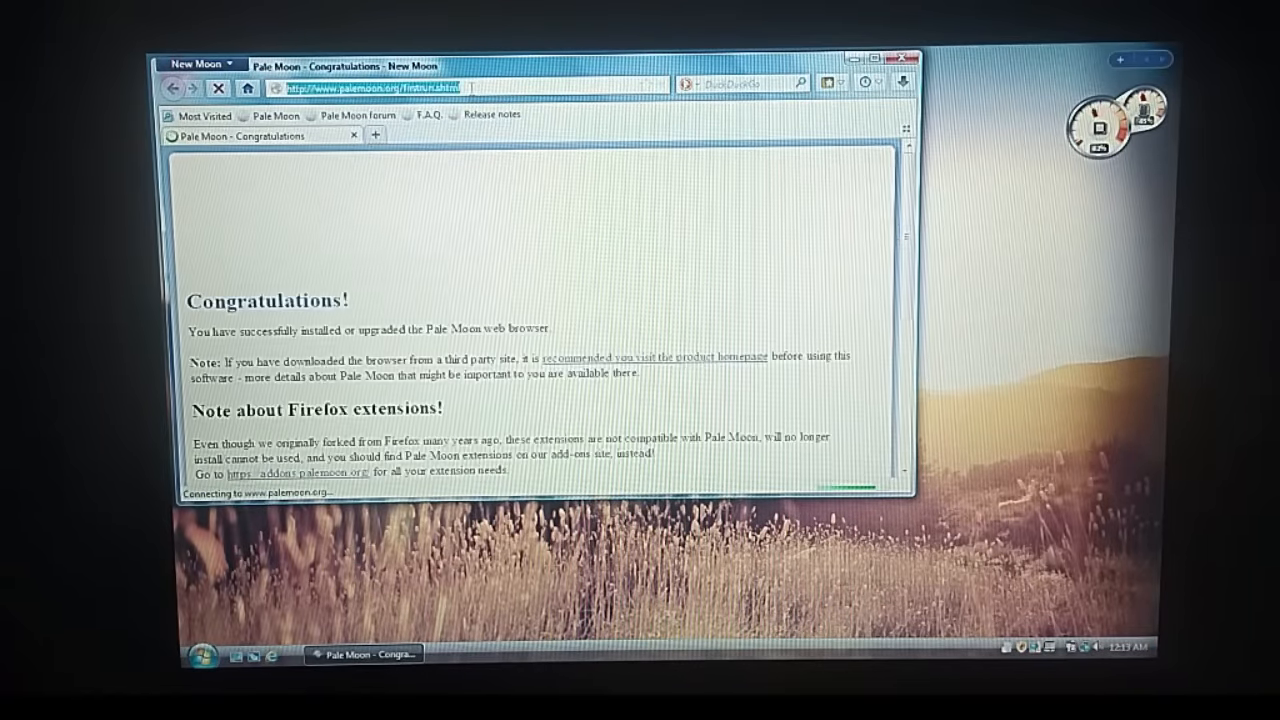
# Load duckduckgo.com in the New Moon address bar
pyautogui.write('duckduckgo.com/')
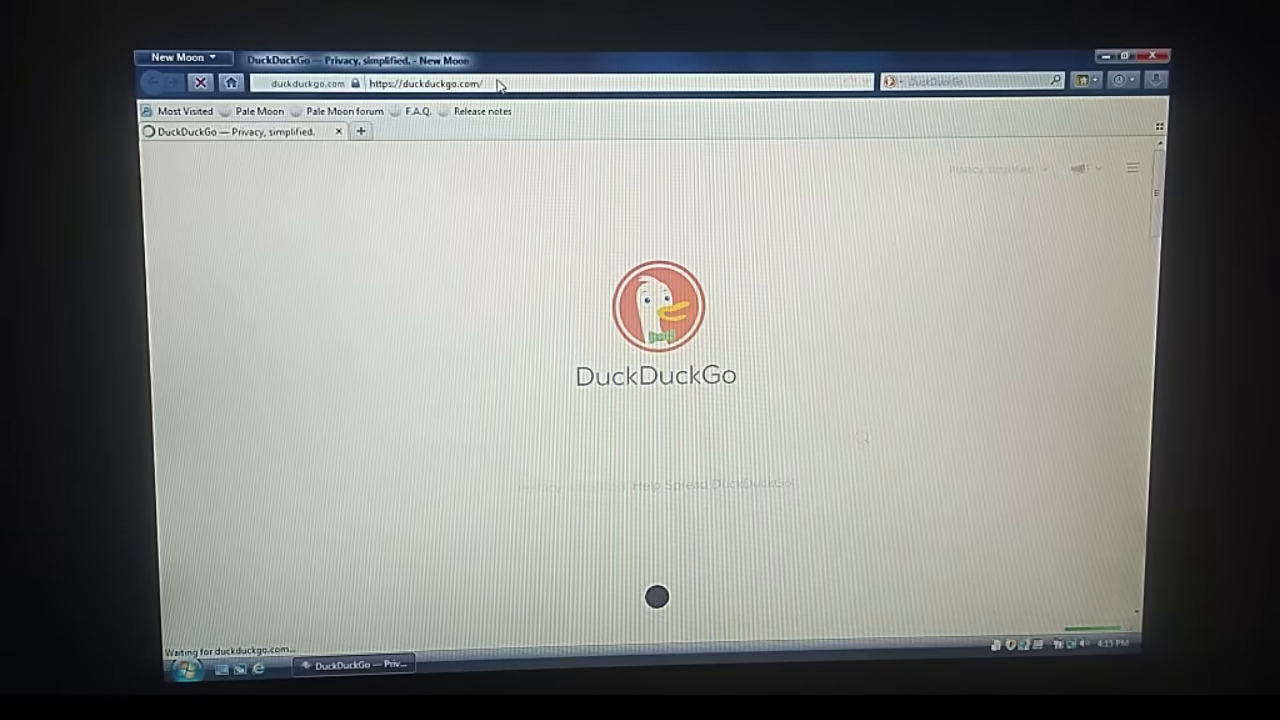
# Go to wikipedia.org and choose the English edition
pyautogui.write('wikipedia.org/')
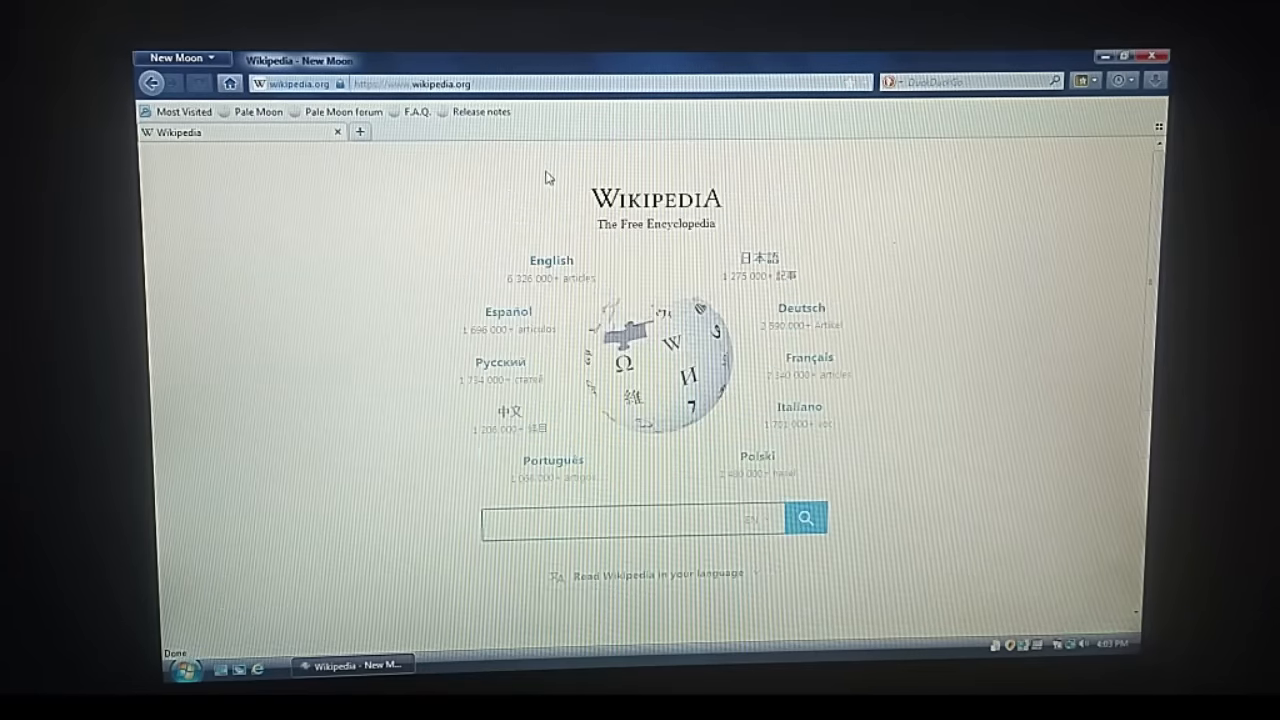
pyautogui.click(551, 260)
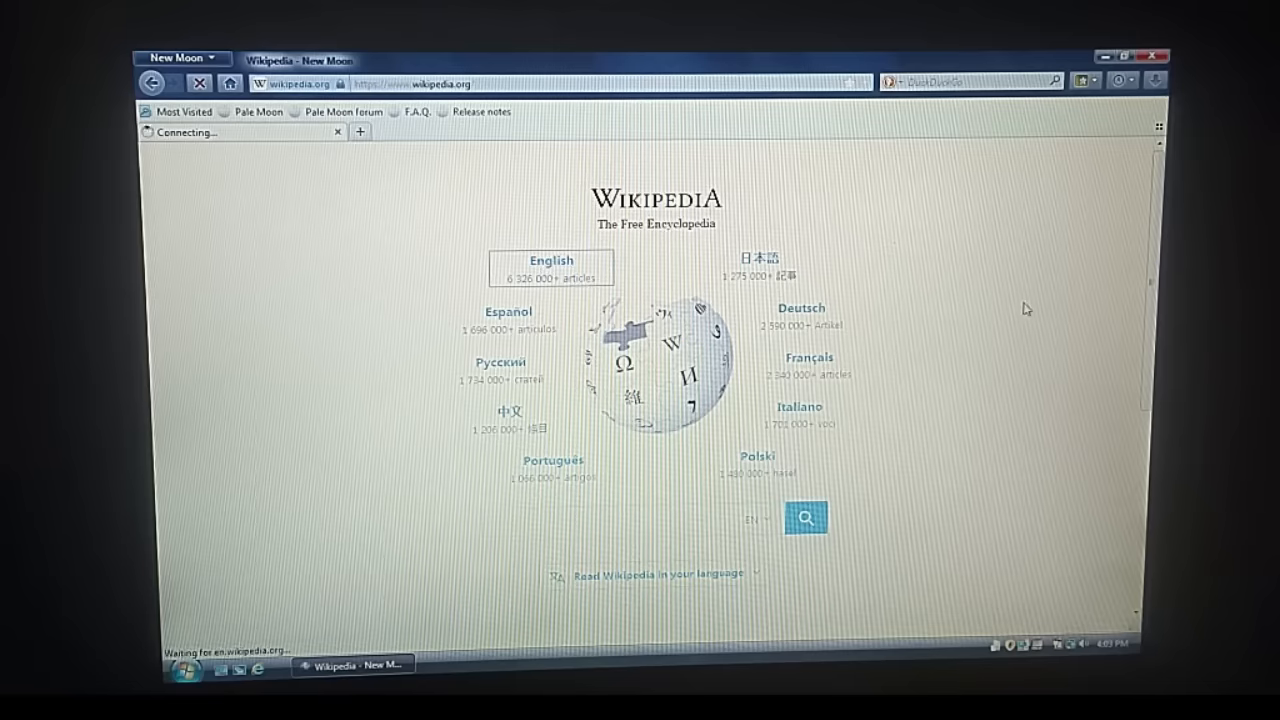
pyautogui.moveTo(718, 157)
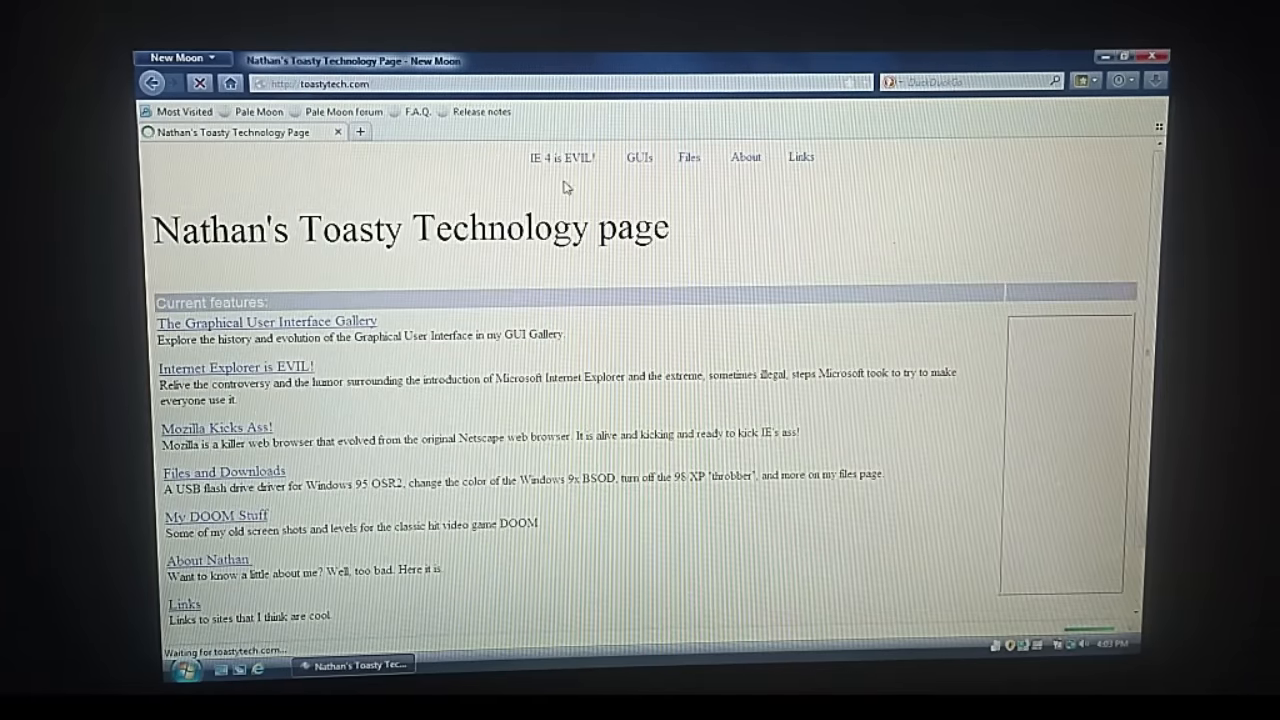
pyautogui.moveTo(644, 170)
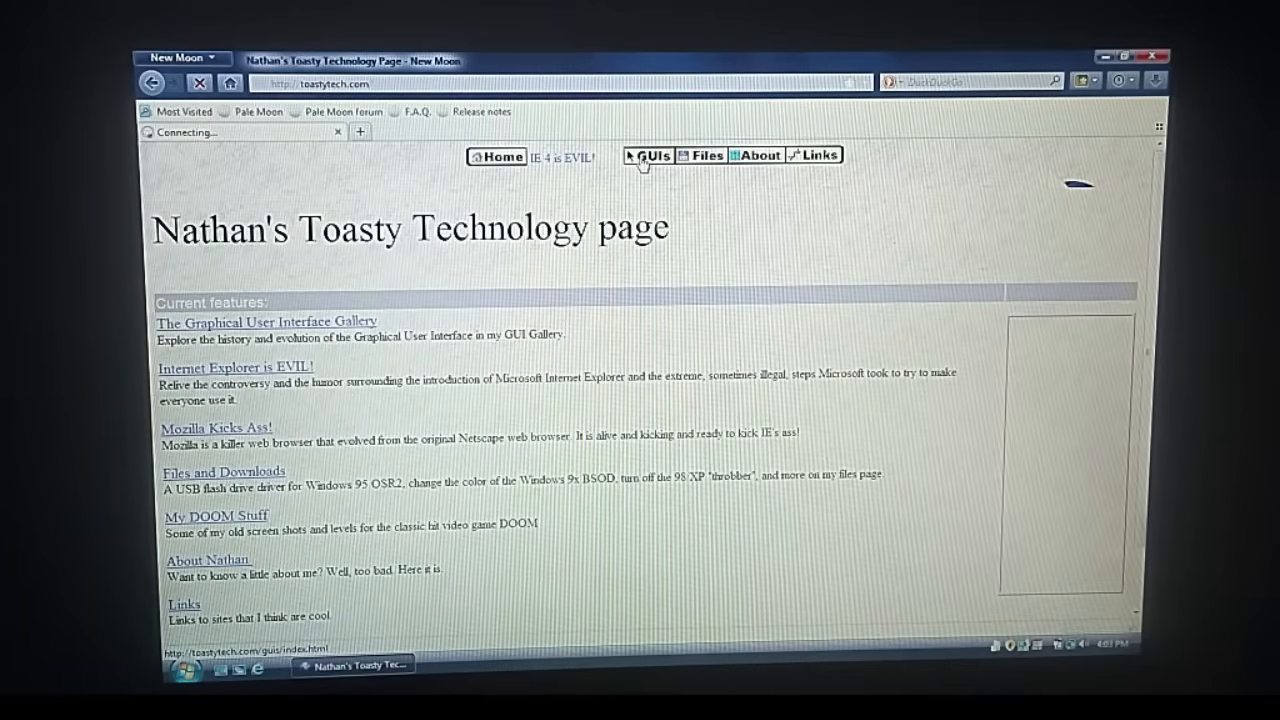
# Open the GUIs section on toastytech.com to reach its Windows gallery
pyautogui.click(652, 155)
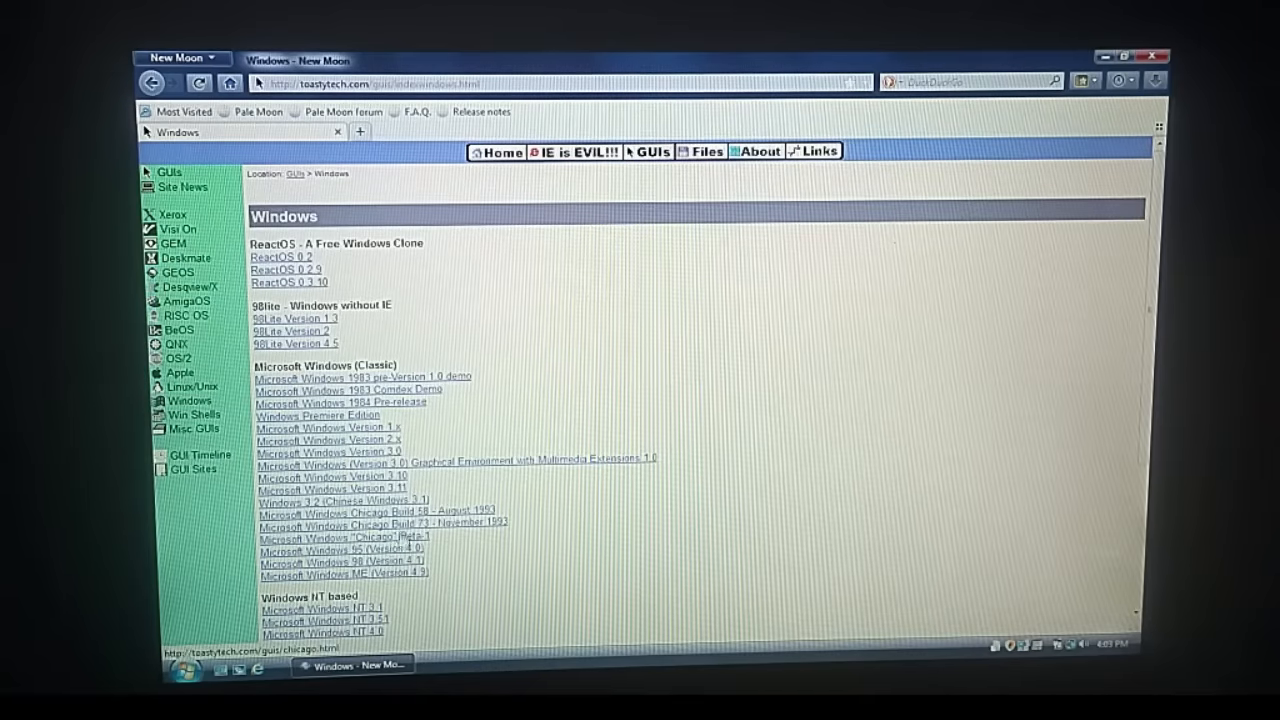
# Scroll down the Windows Vista (NT 6.0) gallery page through its commentary and screenshots
pyautogui.scroll(-3)
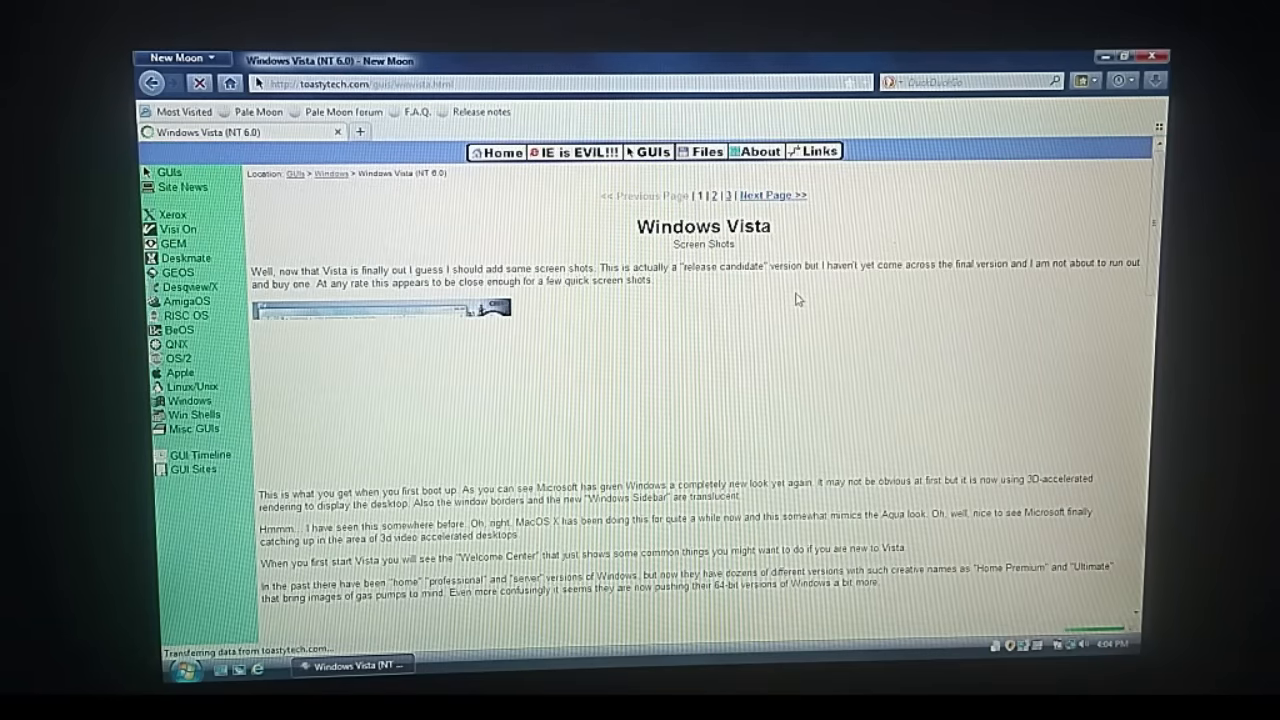
pyautogui.scroll(-3)
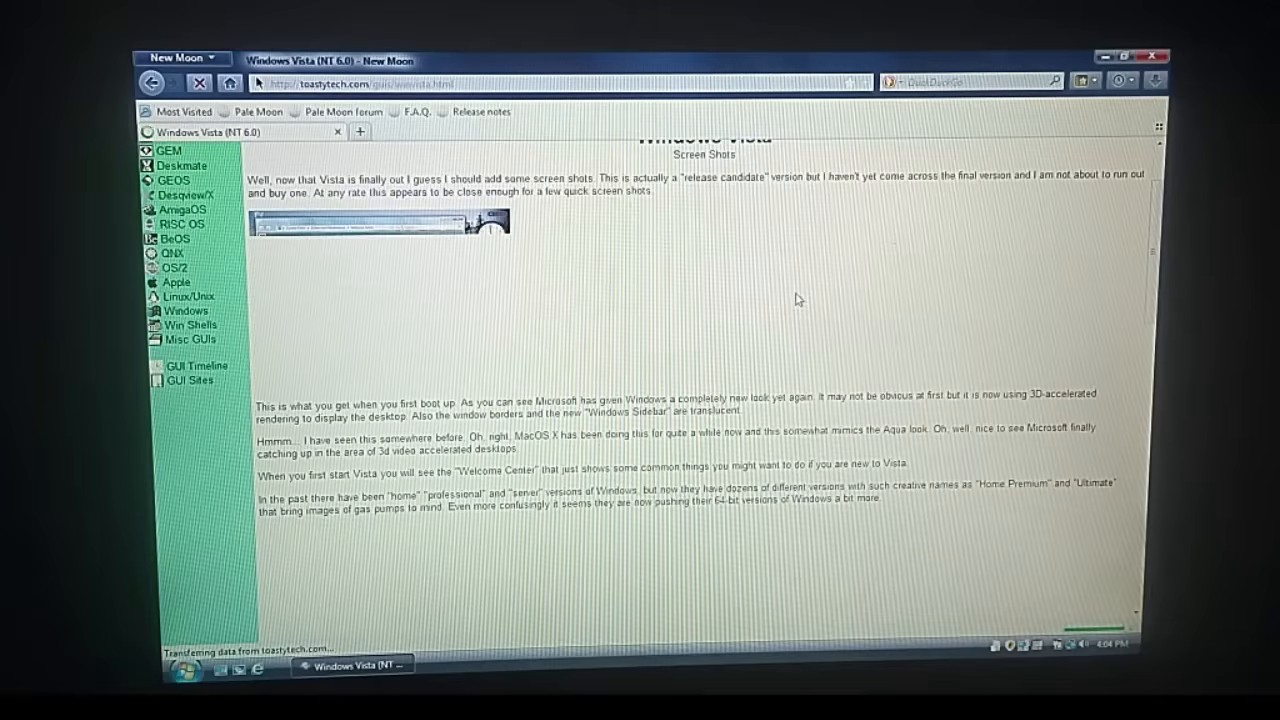
pyautogui.scroll(-3)
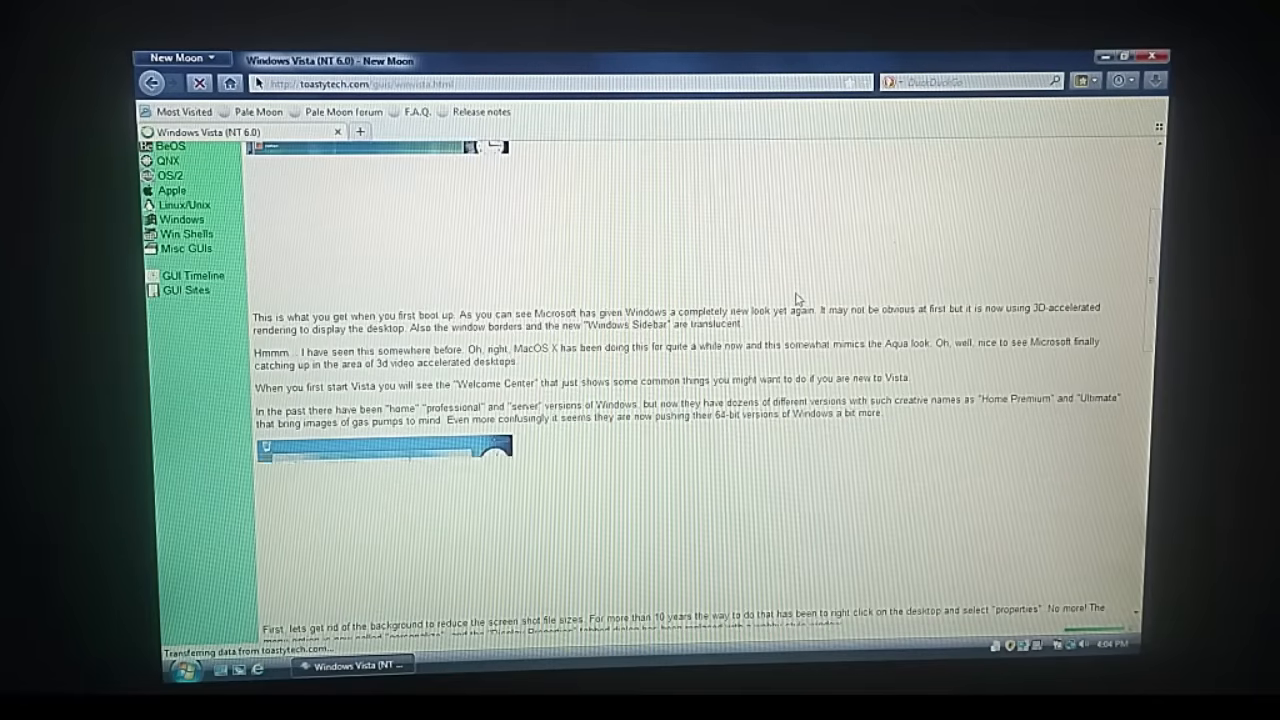
pyautogui.scroll(-3)
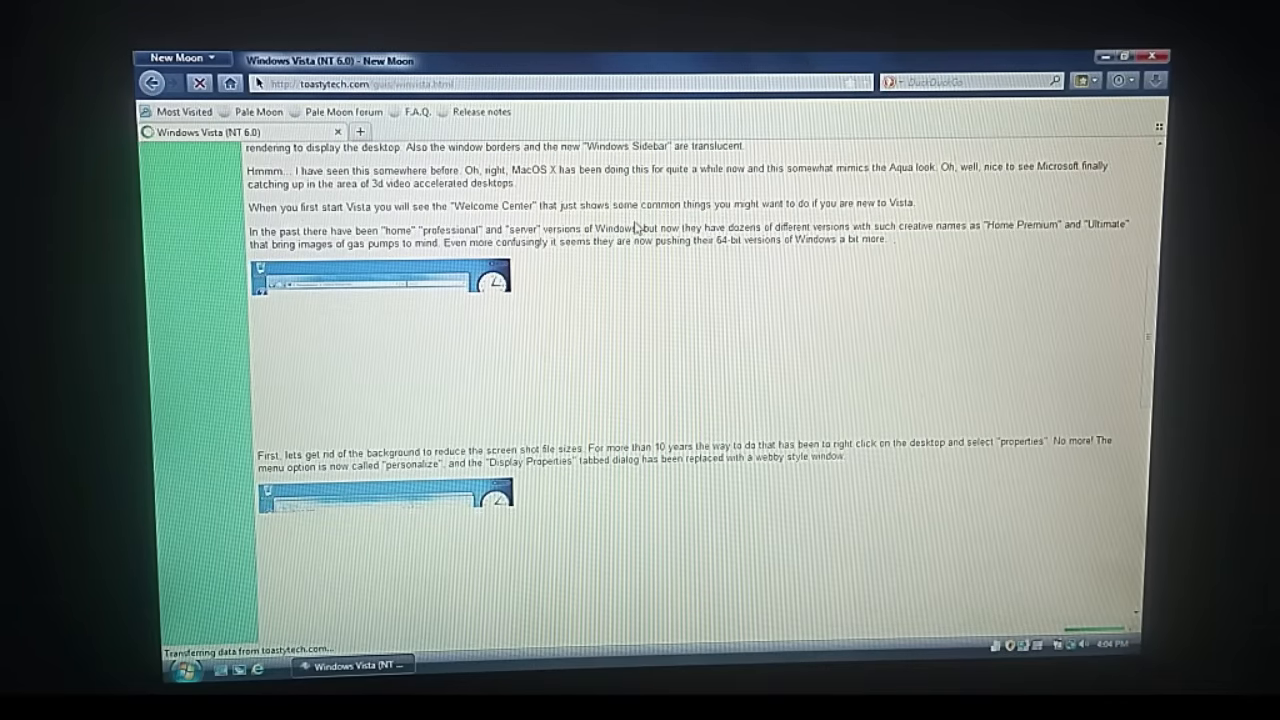
pyautogui.moveTo(460, 230)
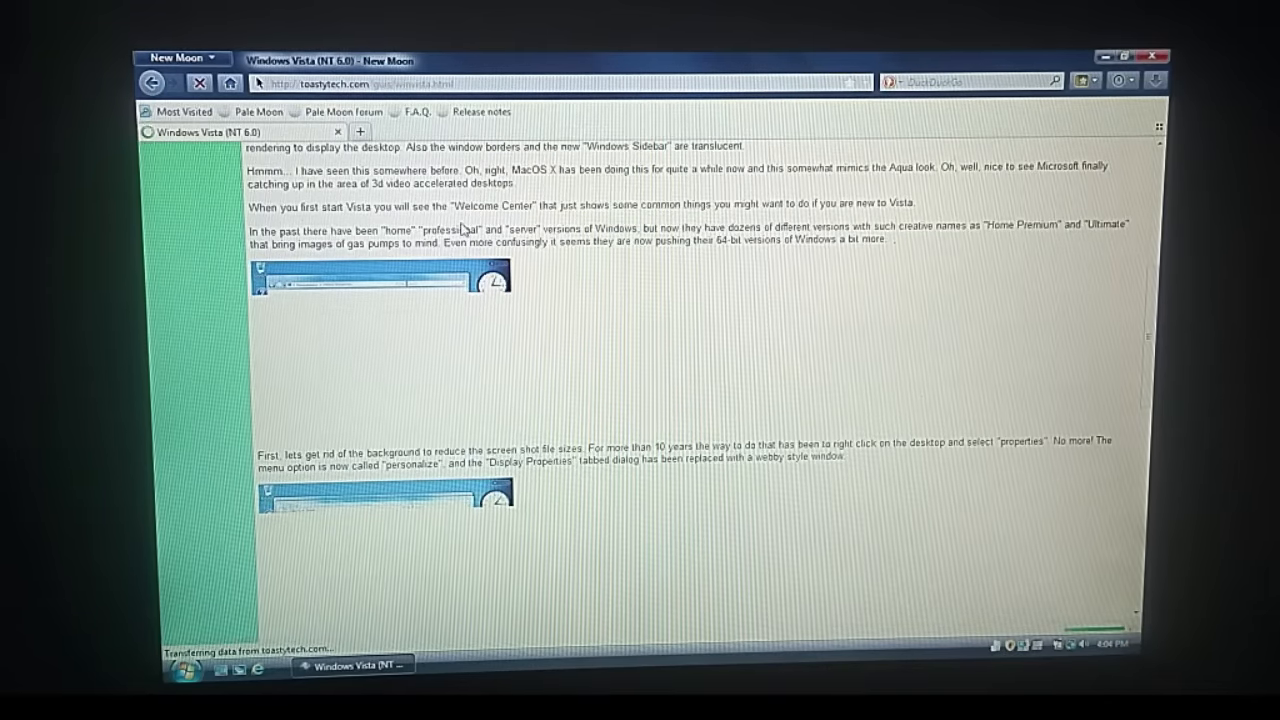